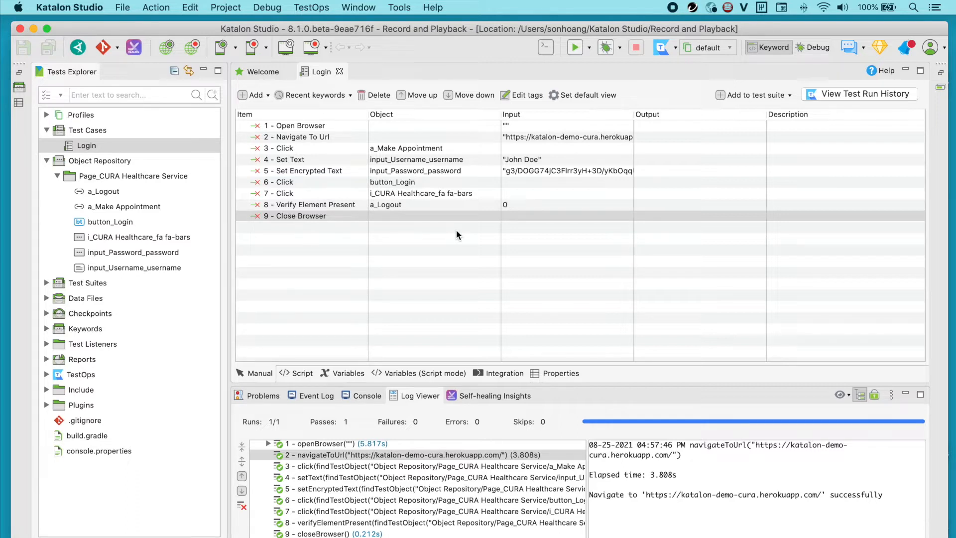
Add a new test case named 'Booking an appointment' under the Test Cases folder
{"action": "right_click", "coordinate": [87, 145]}
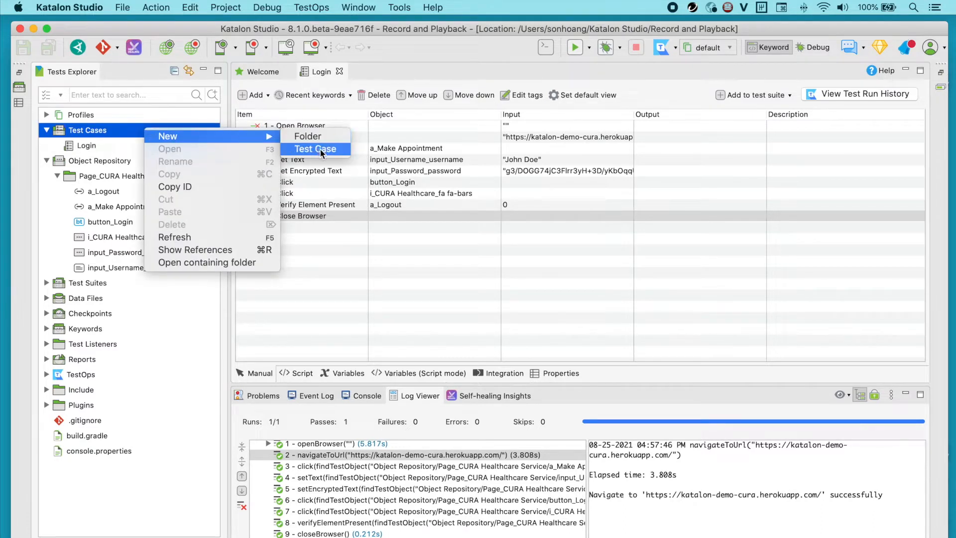
{"action": "left_click", "coordinate": [315, 149]}
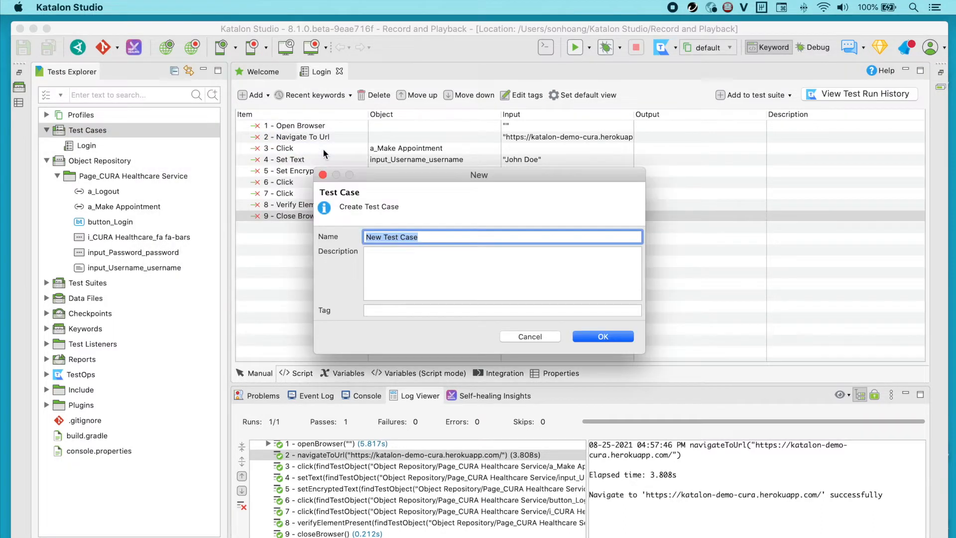
{"action": "type", "text": "Booking an appointment"}
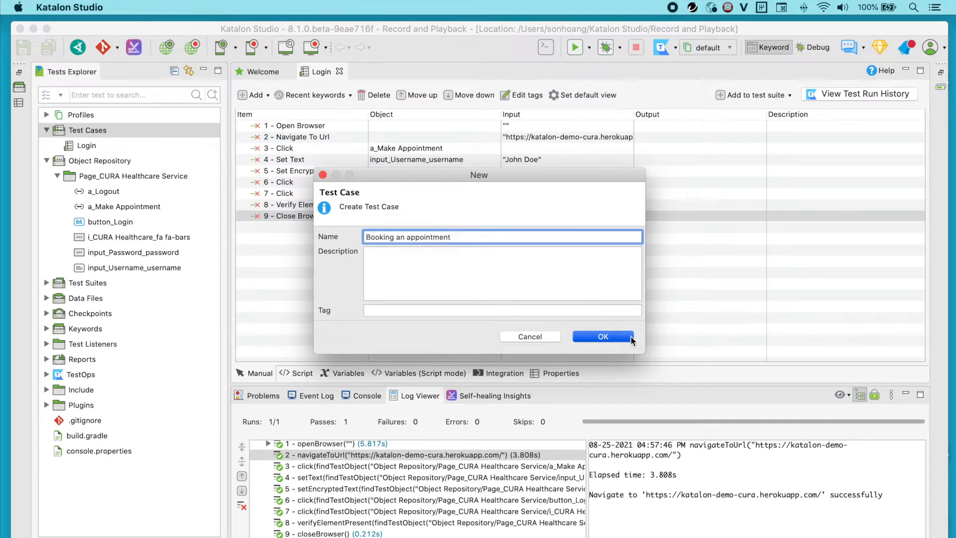
{"action": "left_click", "coordinate": [602, 336]}
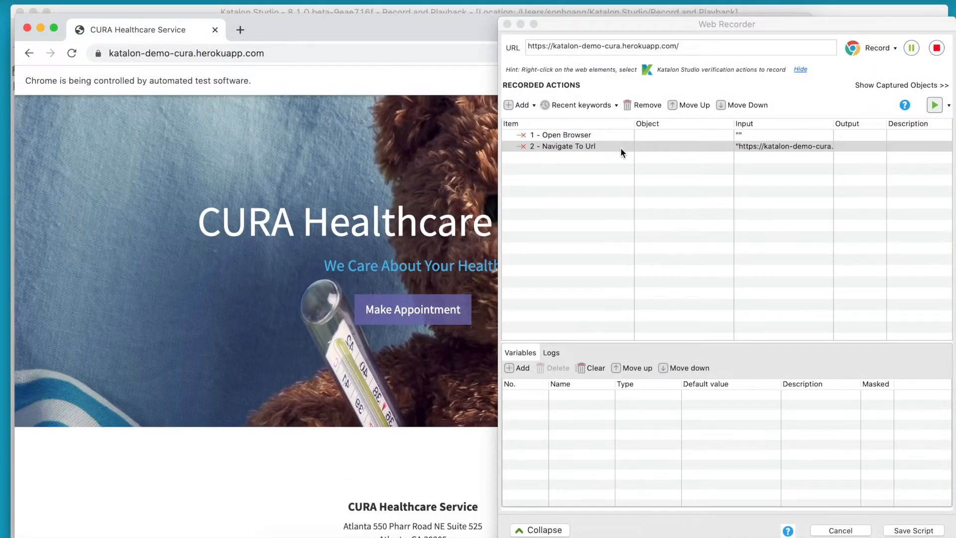
Record a trial Make Appointment click and username 'John D' in the Web Recorder
{"action": "left_click", "coordinate": [413, 309]}
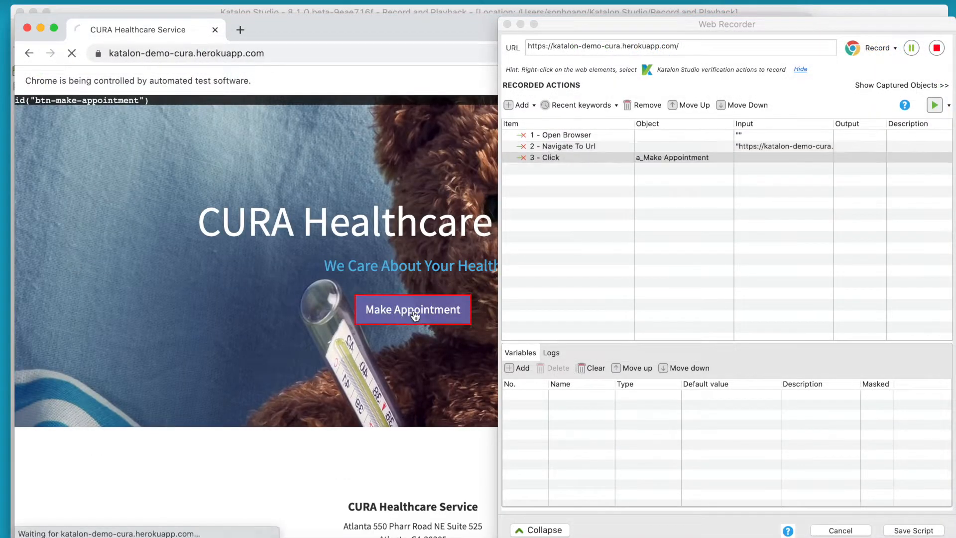
{"action": "type", "text": "John D"}
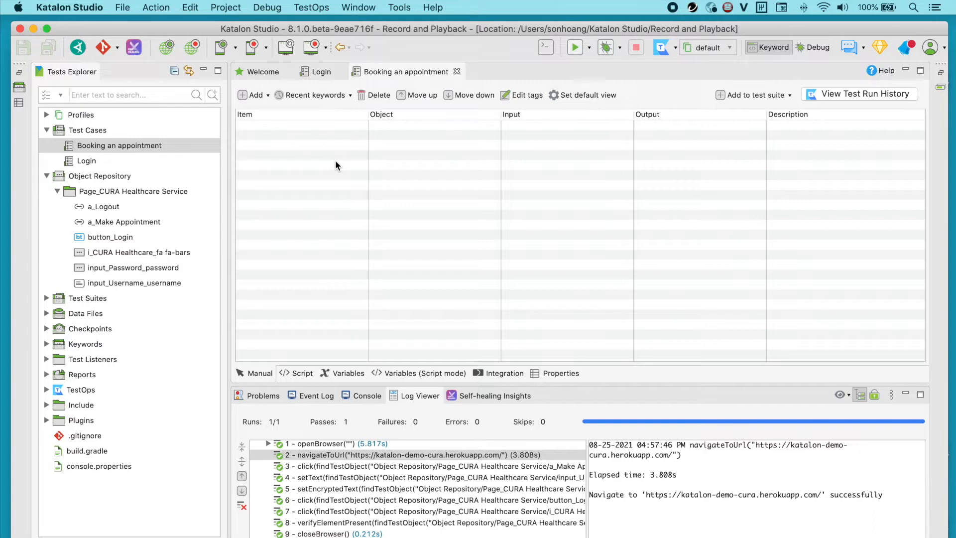
{"action": "mouse_move", "coordinate": [95, 161]}
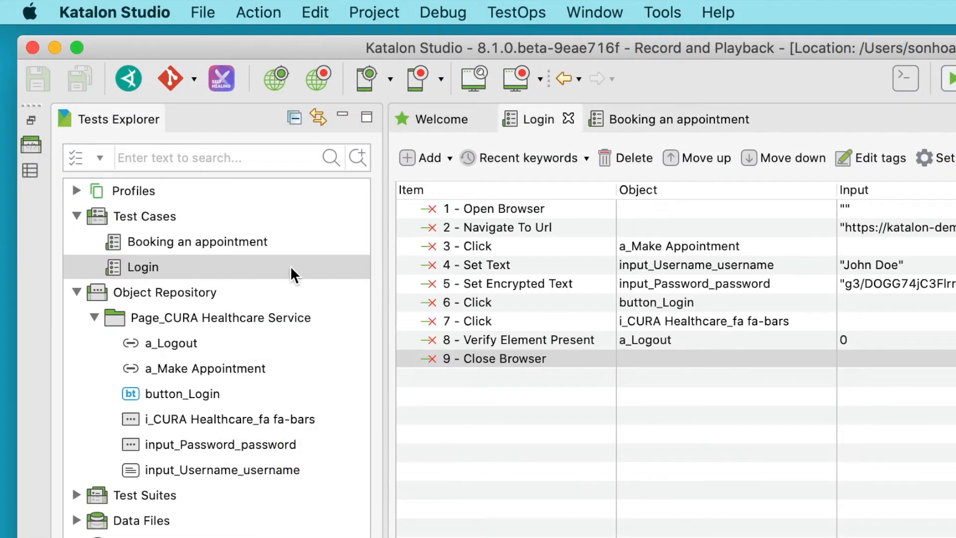
{"action": "mouse_move", "coordinate": [582, 367]}
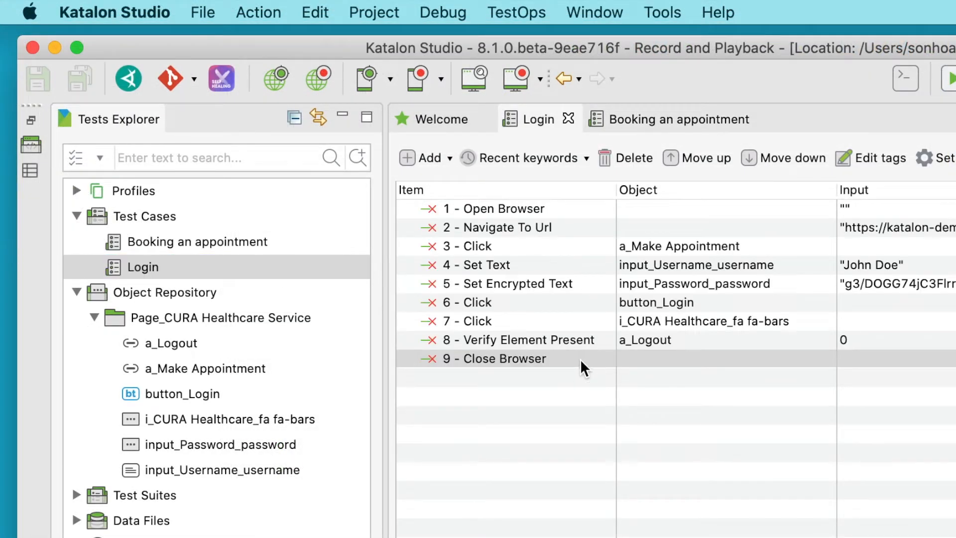
{"action": "left_click", "coordinate": [634, 158]}
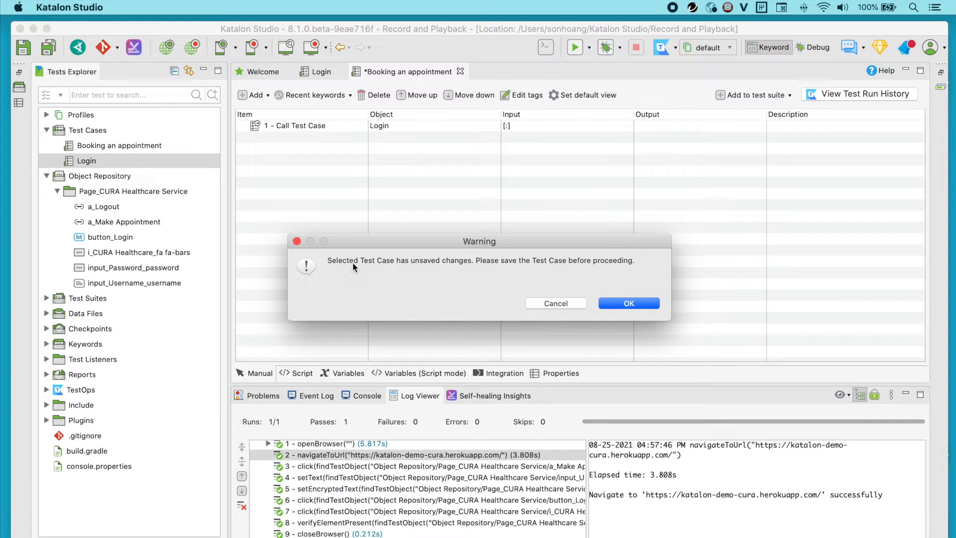
{"action": "mouse_move", "coordinate": [411, 272]}
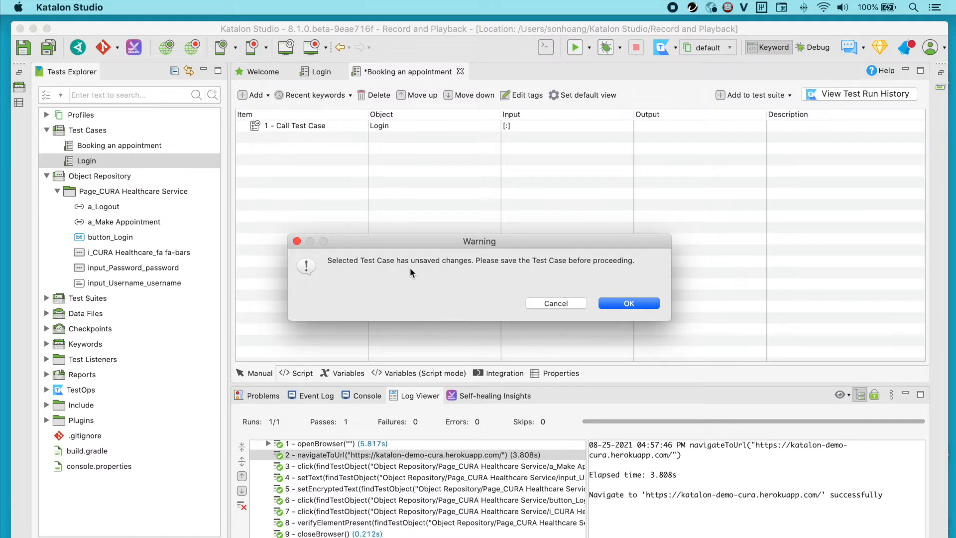
{"action": "mouse_move", "coordinate": [630, 303]}
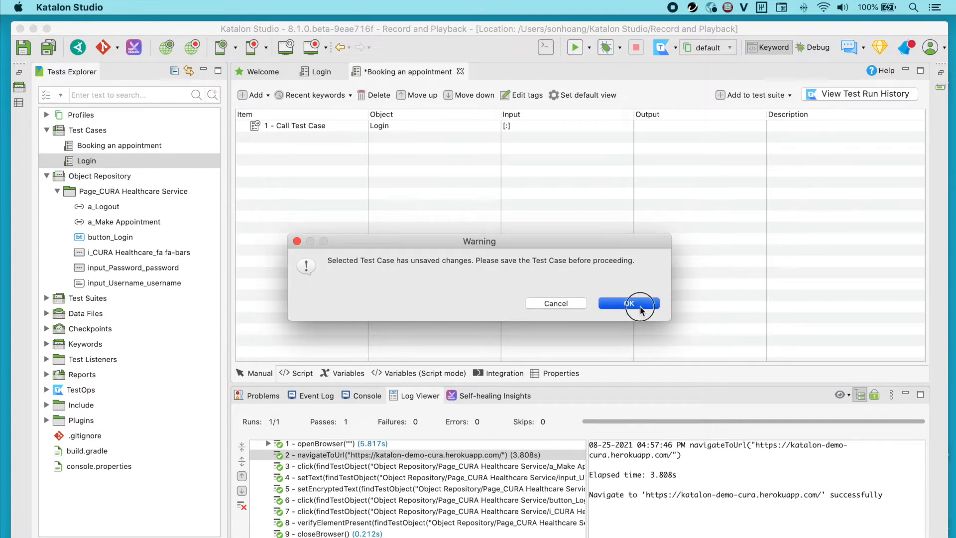
Save Booking an appointment with its Login call before starting Record Web
{"action": "left_click", "coordinate": [629, 303]}
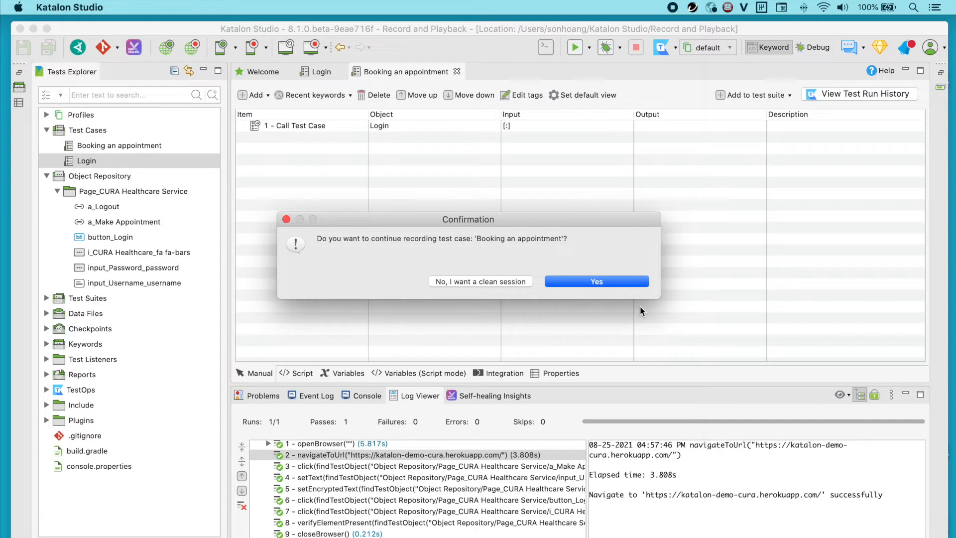
{"action": "mouse_move", "coordinate": [426, 248]}
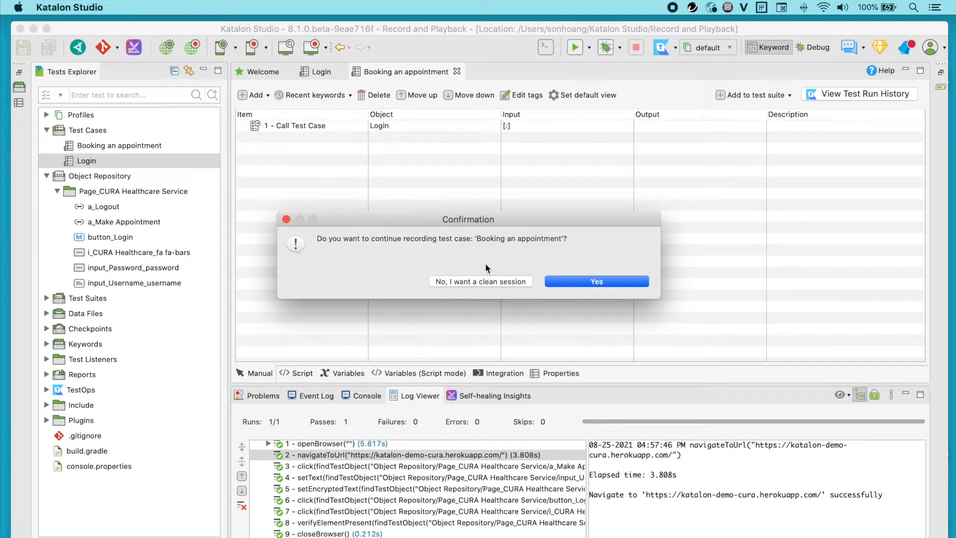
Start a clean recording session, expand it, and cancel it without recording anything
{"action": "left_click", "coordinate": [595, 281]}
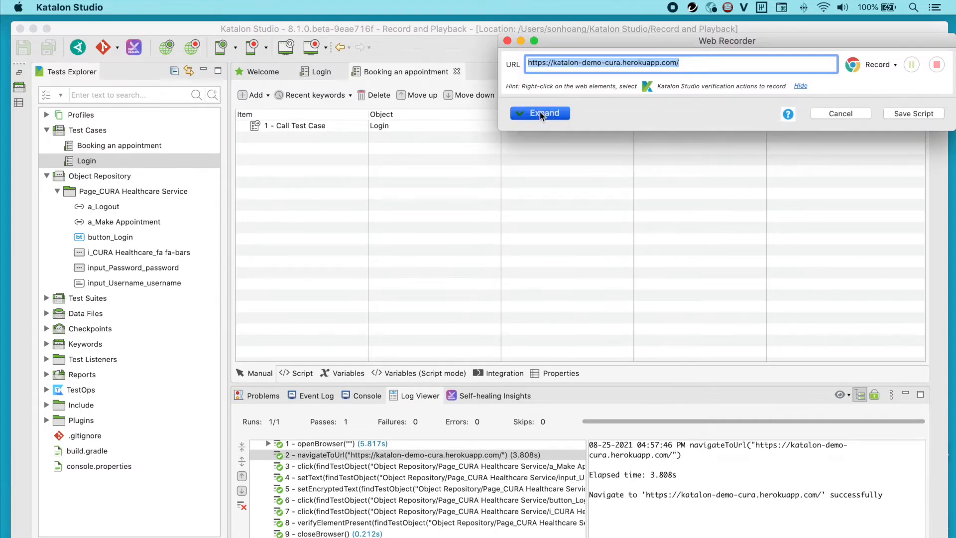
{"action": "left_click", "coordinate": [539, 114]}
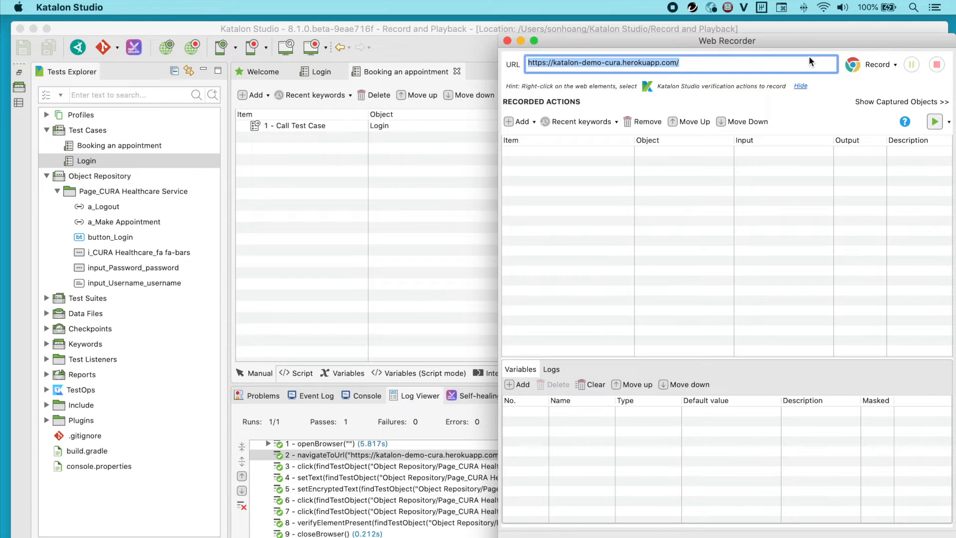
{"action": "left_click", "coordinate": [877, 64]}
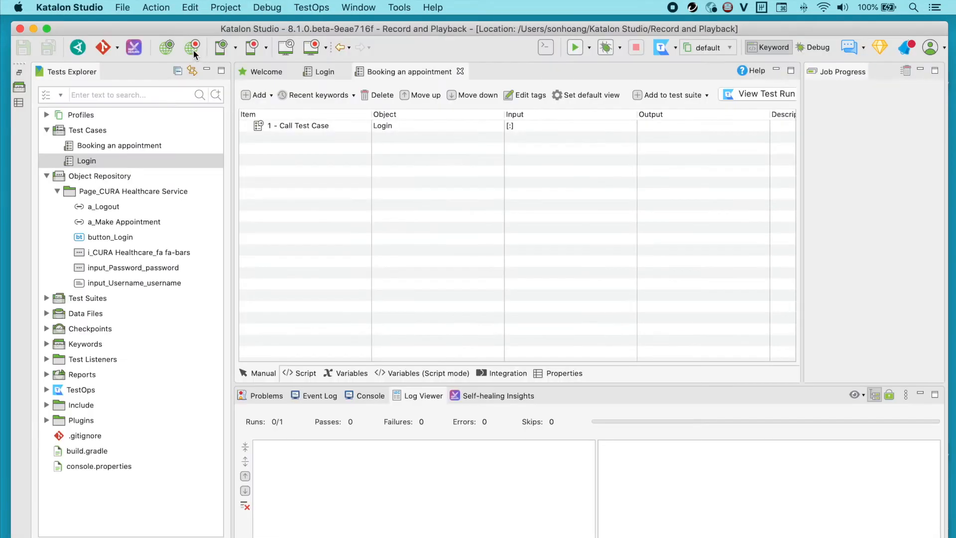
Continue recording on top of the existing Login call and replay it to reach Make Appointment
{"action": "left_click", "coordinate": [193, 48]}
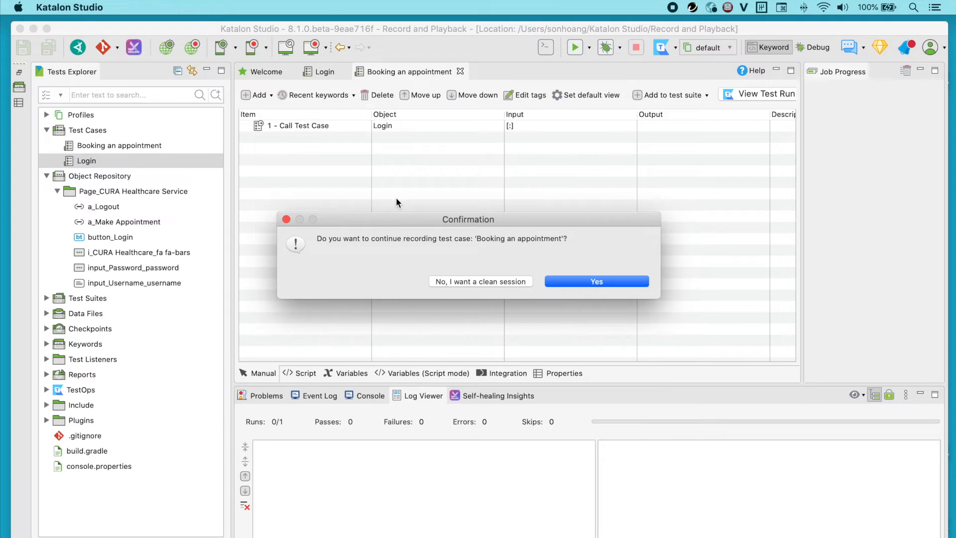
{"action": "left_click", "coordinate": [595, 281]}
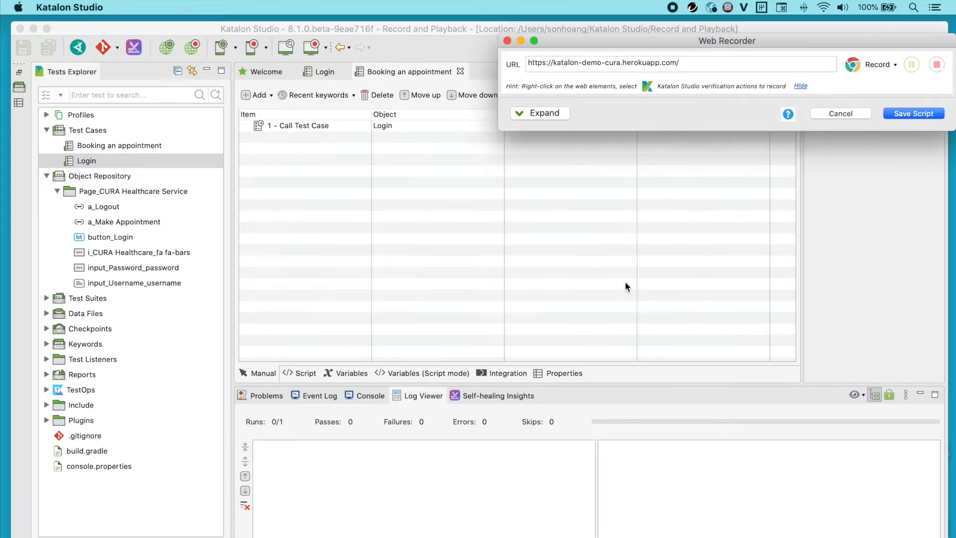
{"action": "left_click", "coordinate": [539, 113]}
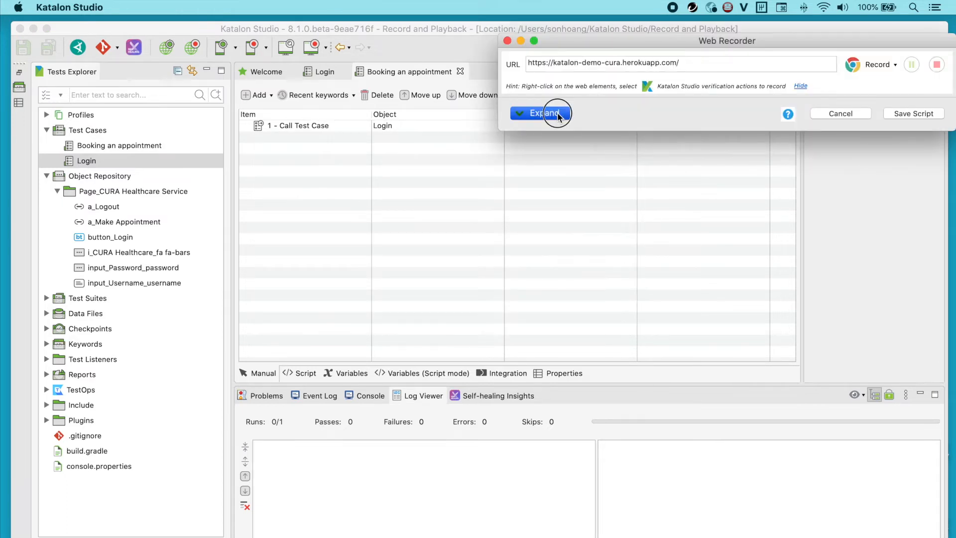
{"action": "left_click", "coordinate": [541, 114]}
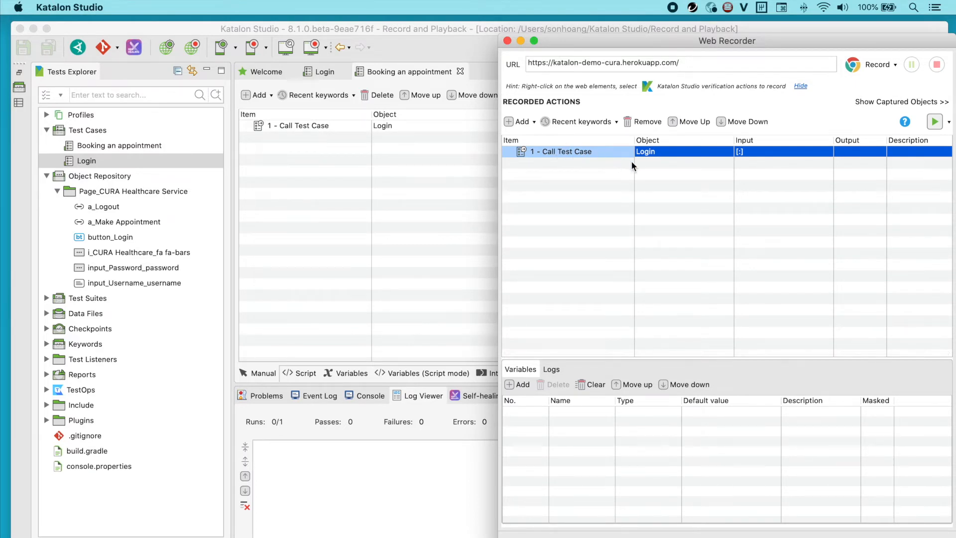
{"action": "mouse_move", "coordinate": [682, 157]}
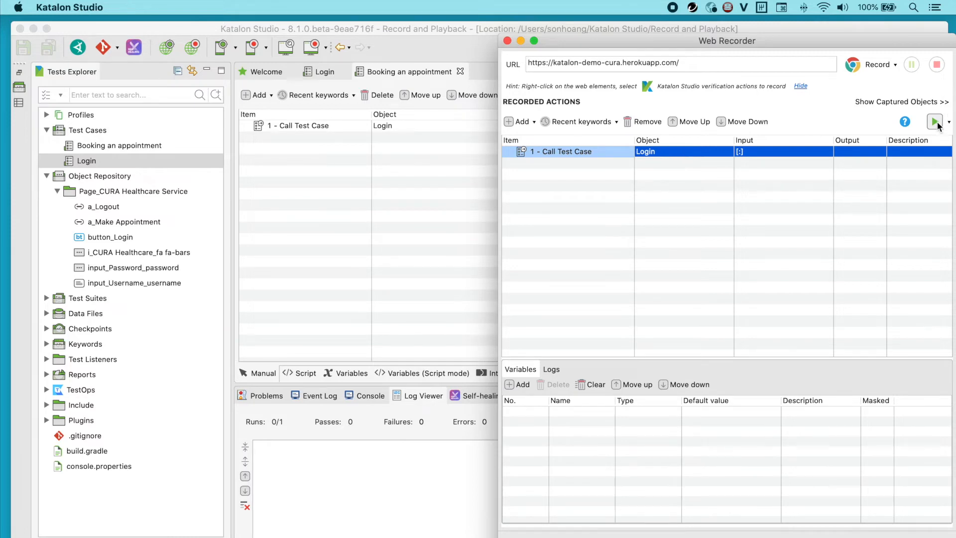
{"action": "left_click", "coordinate": [934, 122]}
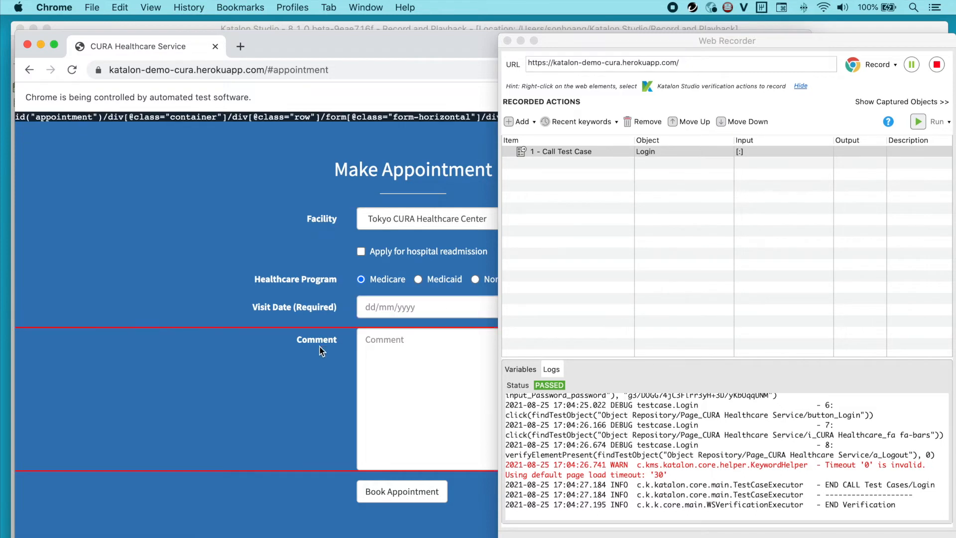
Record choosing Hongkong CURA facility, readmission, Medicaid and visit date 24/08/2021
{"action": "left_click", "coordinate": [427, 219]}
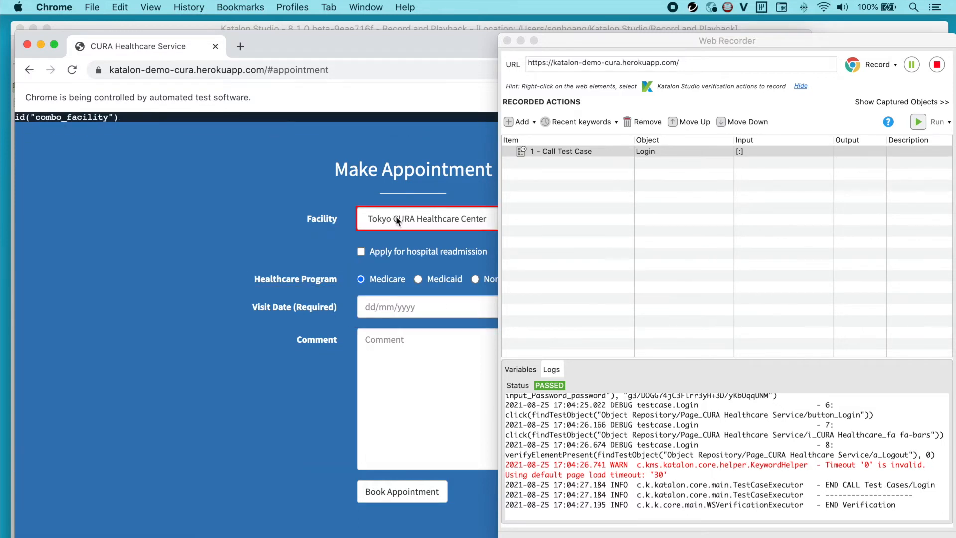
{"action": "left_click", "coordinate": [427, 218]}
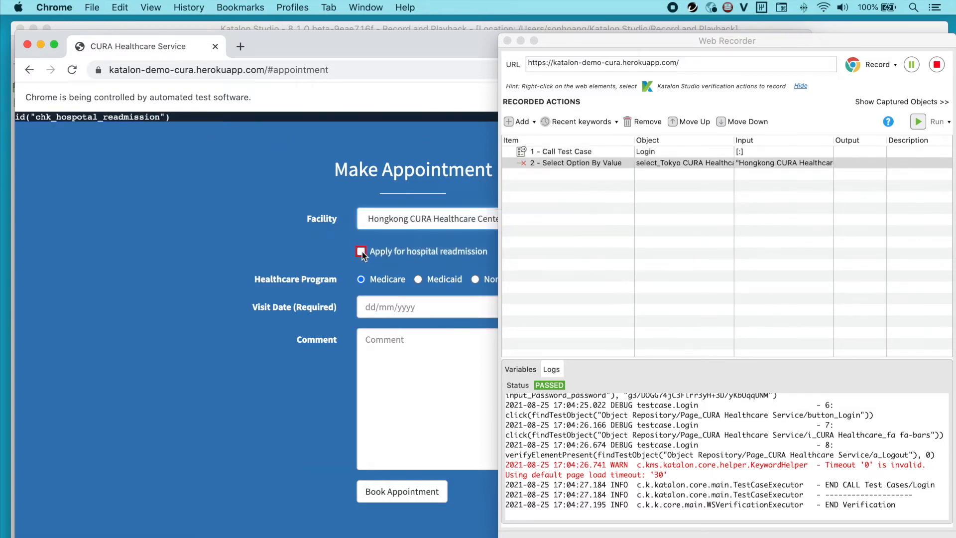
{"action": "left_click", "coordinate": [361, 251]}
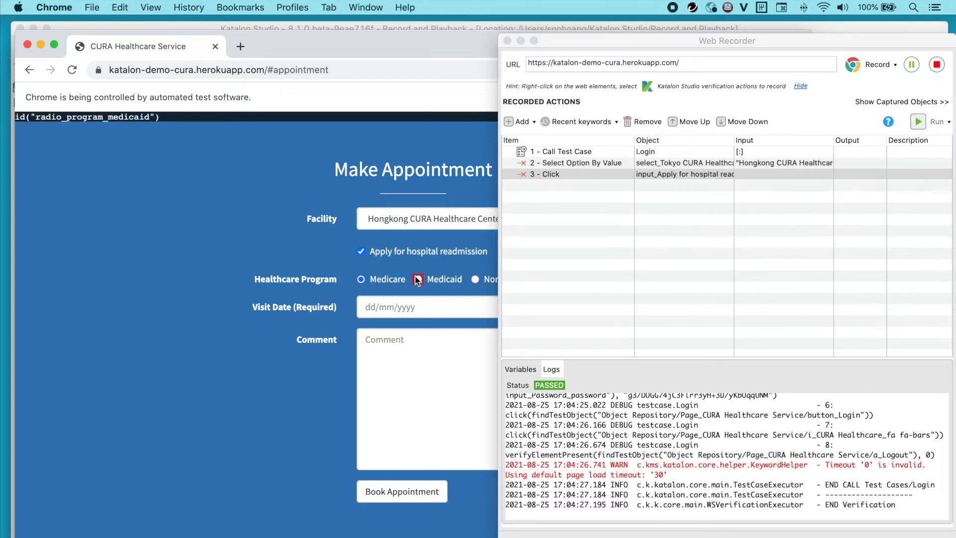
{"action": "left_click", "coordinate": [418, 279]}
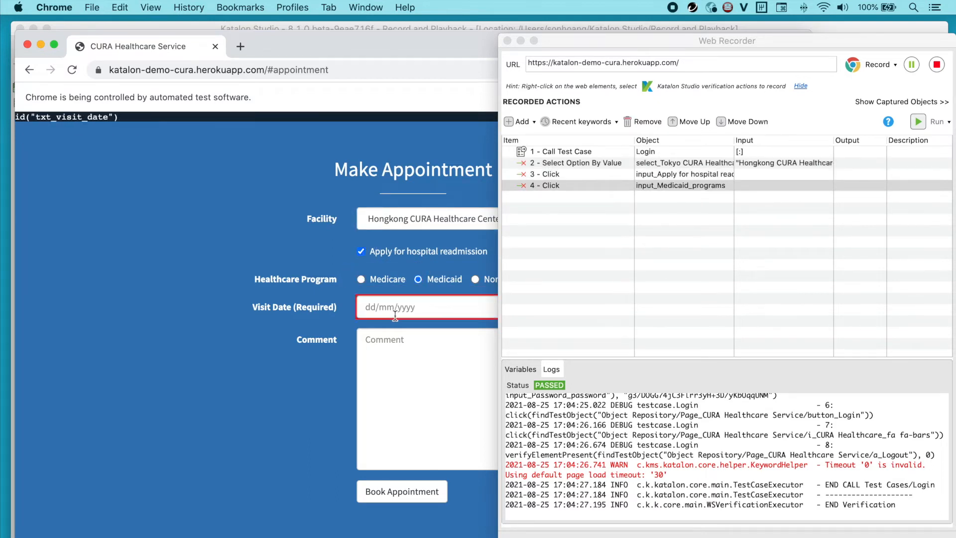
{"action": "left_click", "coordinate": [407, 261]}
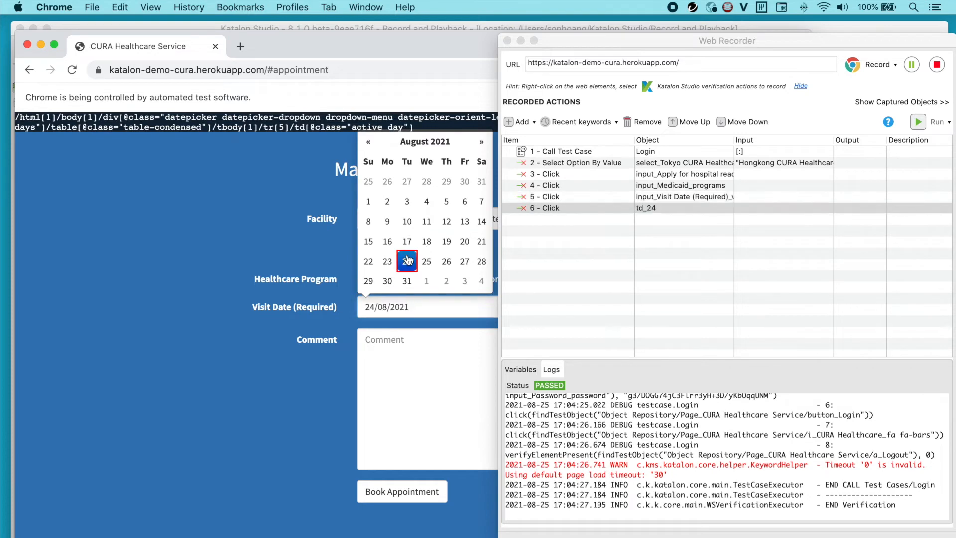
Record the comment 'No comments' and submit Book Appointment to reach the confirmation page
{"action": "type", "text": "No"}
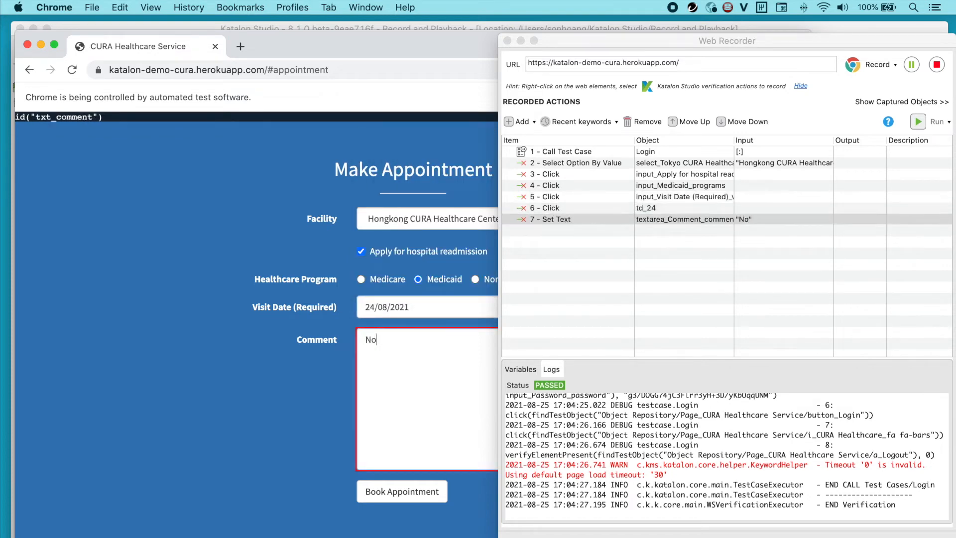
{"action": "left_click", "coordinate": [402, 491]}
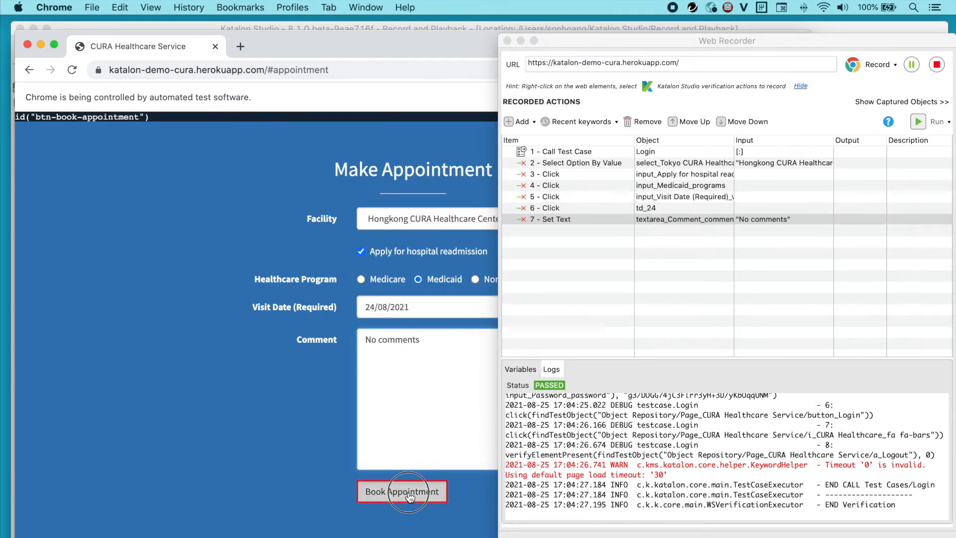
{"action": "left_click", "coordinate": [401, 491]}
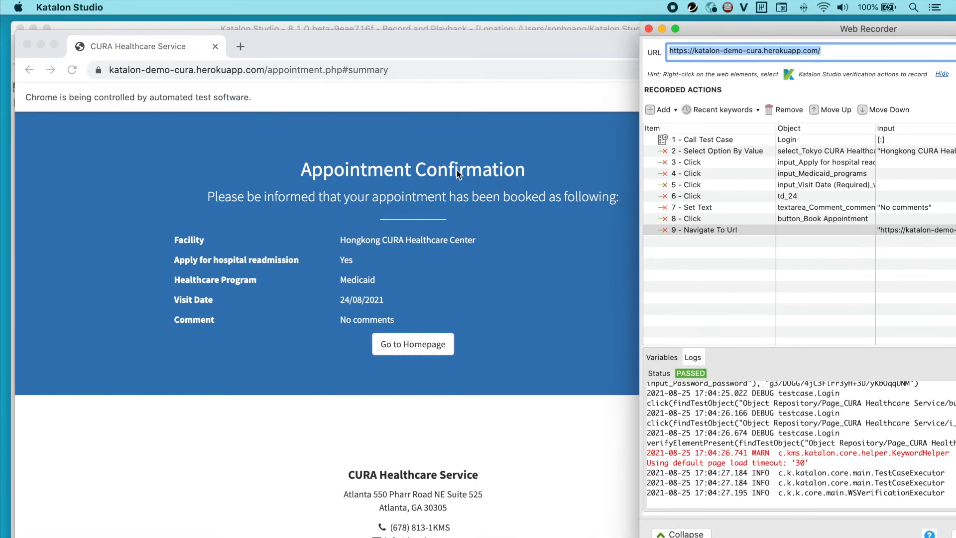
Record a Verify Element Text check on the Appointment Confirmation heading
{"action": "right_click", "coordinate": [469, 169]}
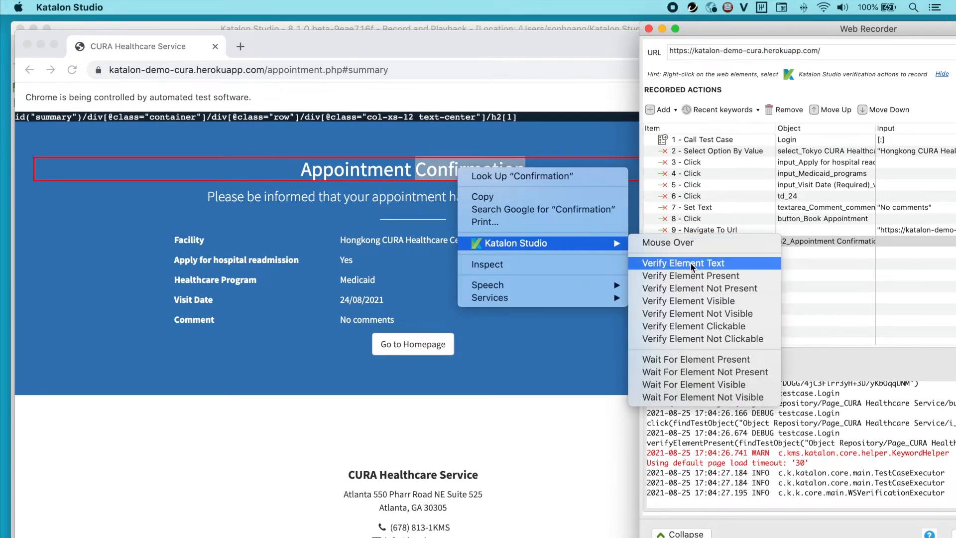
{"action": "left_click", "coordinate": [684, 262]}
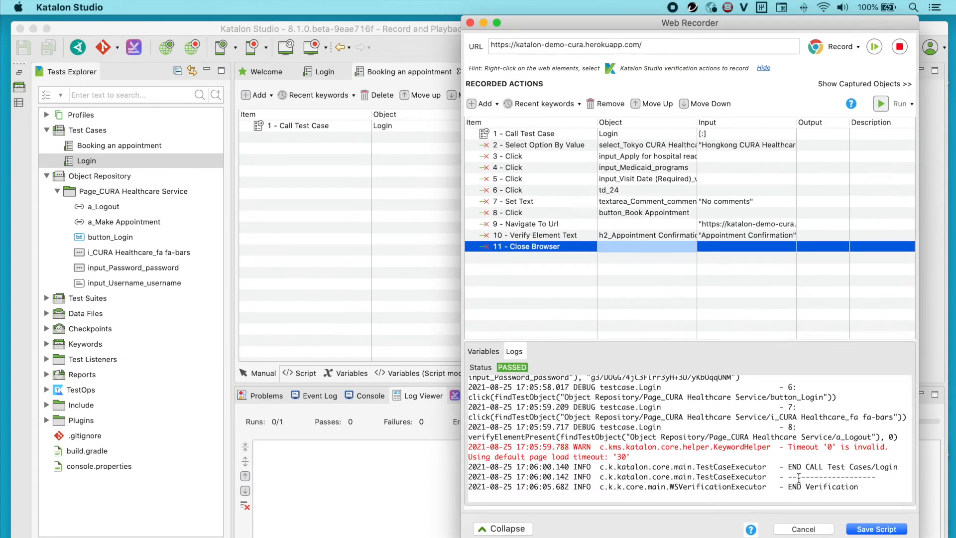
Save the script, storing captured objects under Page_CURA Healthcare Service in the Object Repository
{"action": "left_click", "coordinate": [876, 529]}
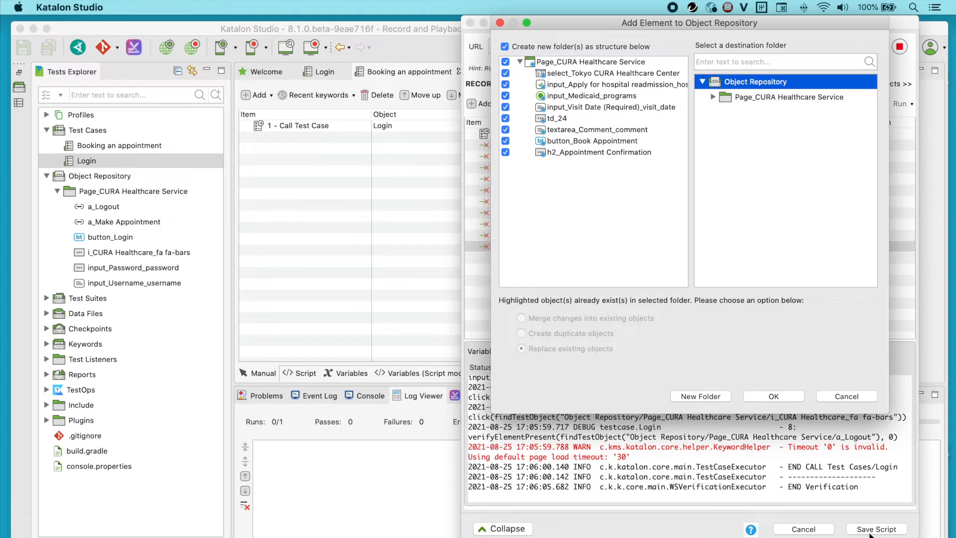
{"action": "mouse_move", "coordinate": [794, 253]}
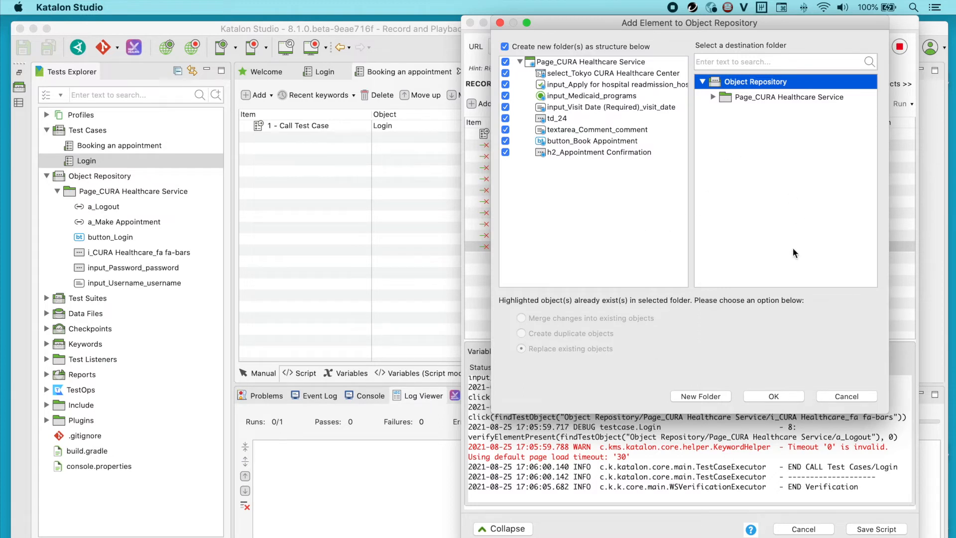
{"action": "mouse_move", "coordinate": [785, 403]}
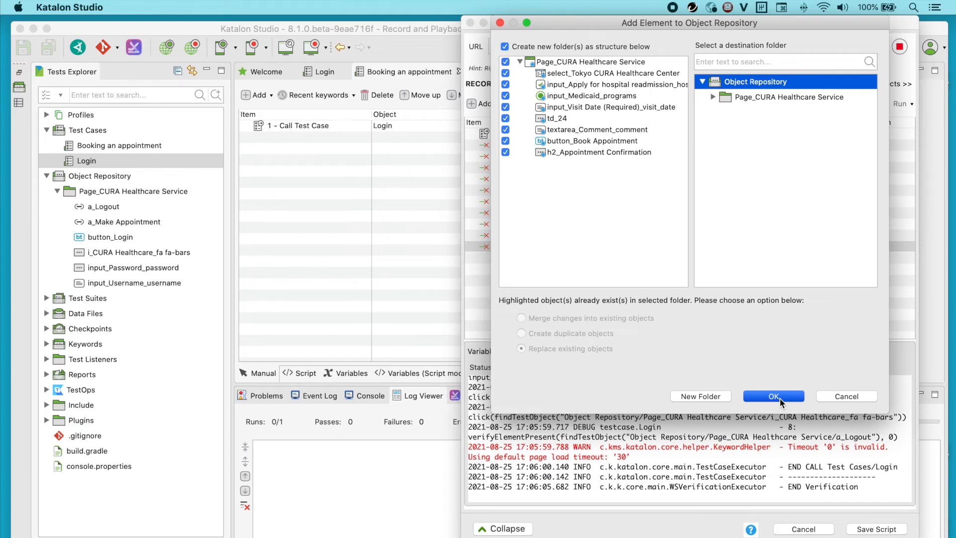
{"action": "left_click", "coordinate": [773, 396]}
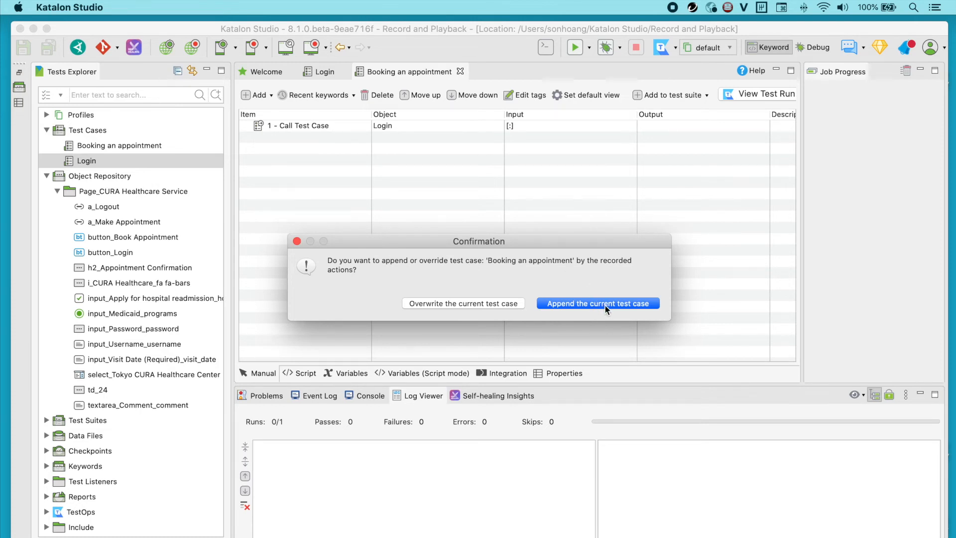
Append the recording, then redo the save overwriting so the test case holds 11 steps with one Login call
{"action": "left_click", "coordinate": [597, 303]}
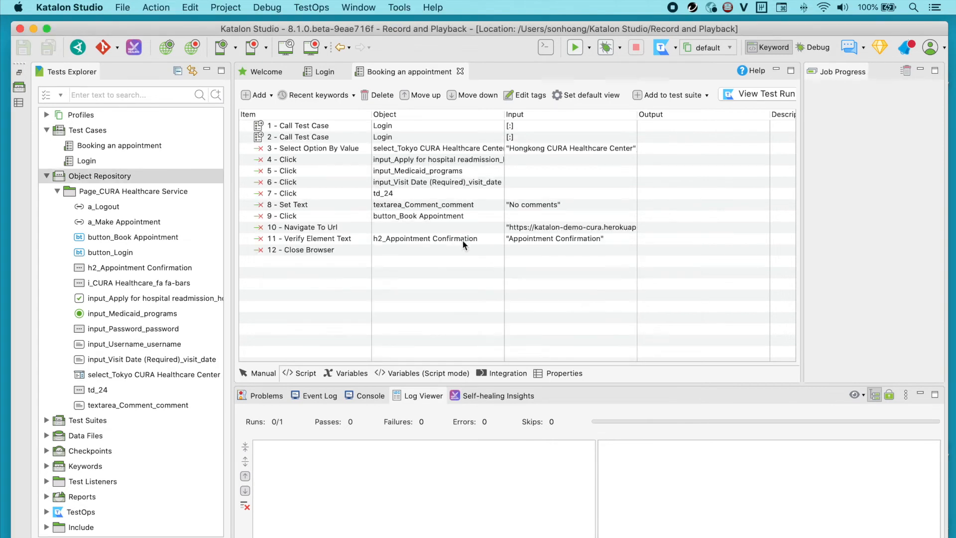
{"action": "mouse_move", "coordinate": [419, 145]}
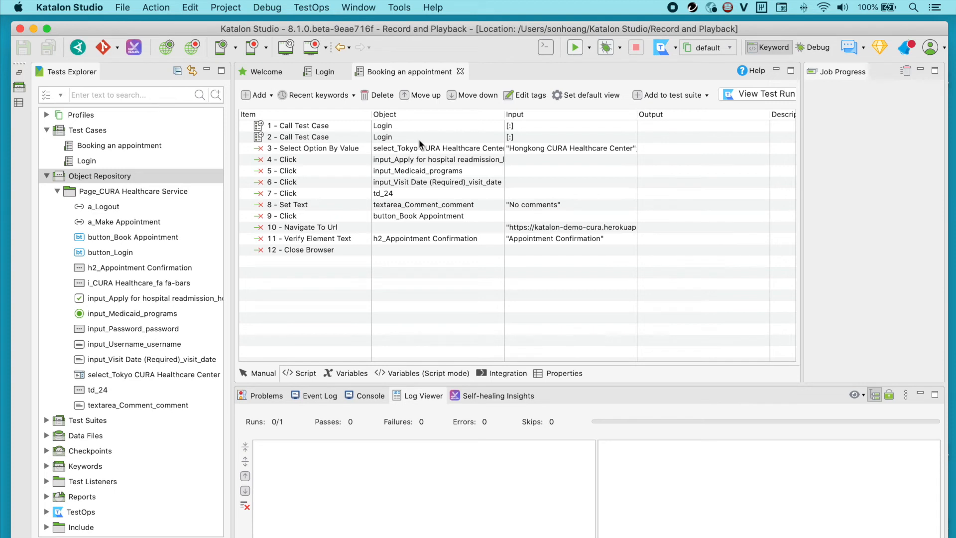
{"action": "left_click", "coordinate": [383, 137]}
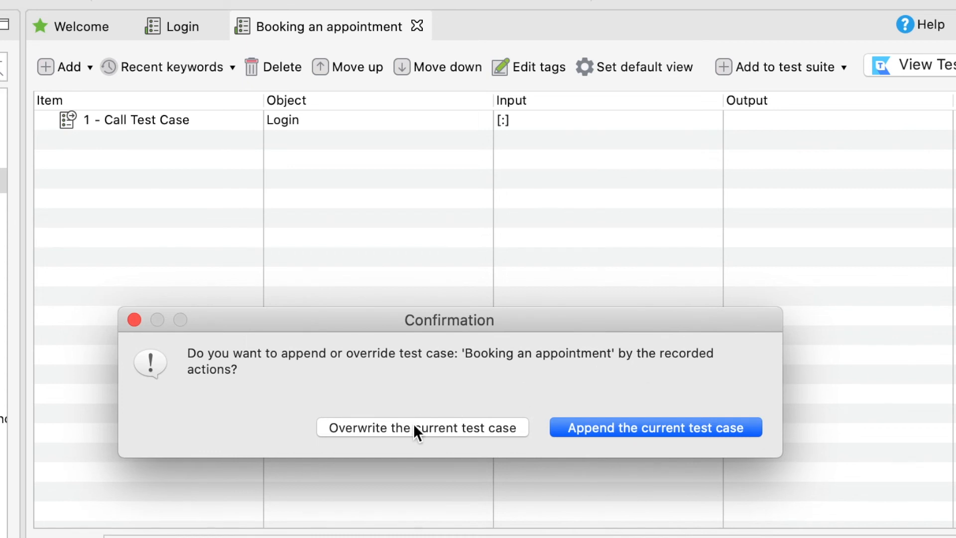
{"action": "mouse_move", "coordinate": [415, 445]}
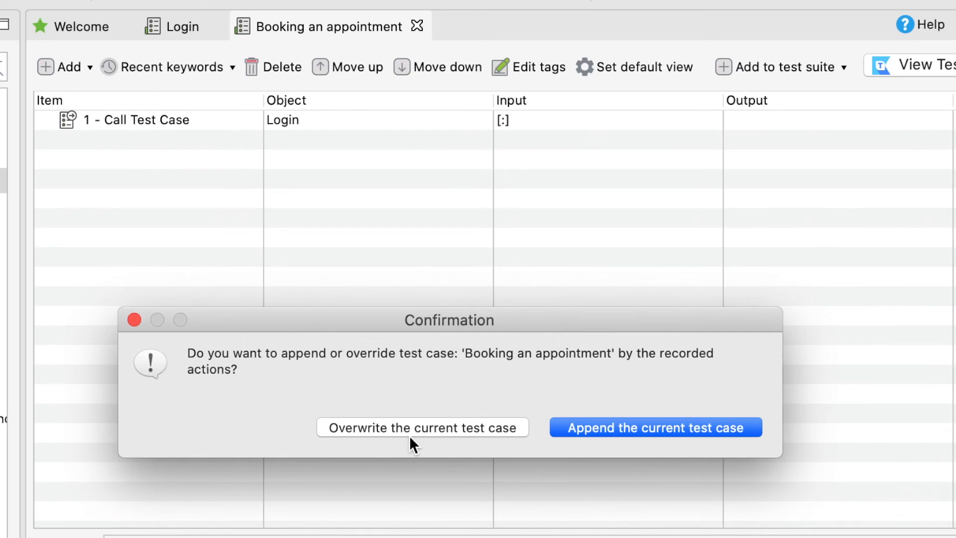
{"action": "left_click", "coordinate": [655, 427]}
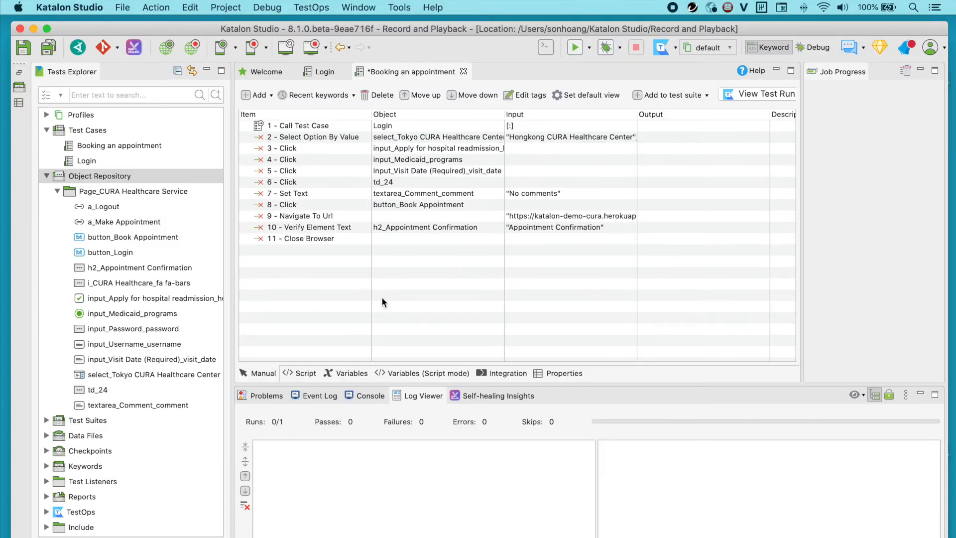
{"action": "mouse_move", "coordinate": [424, 290]}
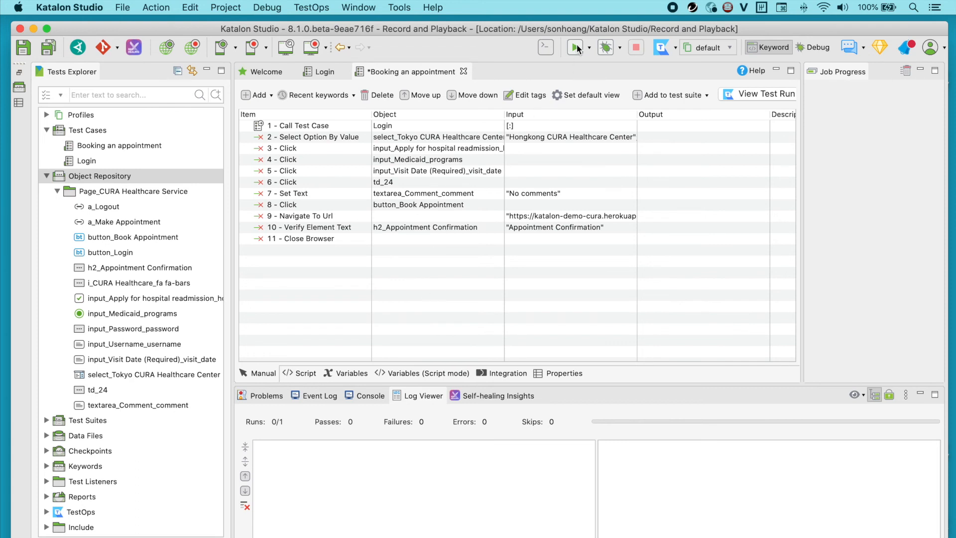
Run Booking an appointment in Chrome and check Job Progress shows all 11 steps passed
{"action": "left_click", "coordinate": [574, 46]}
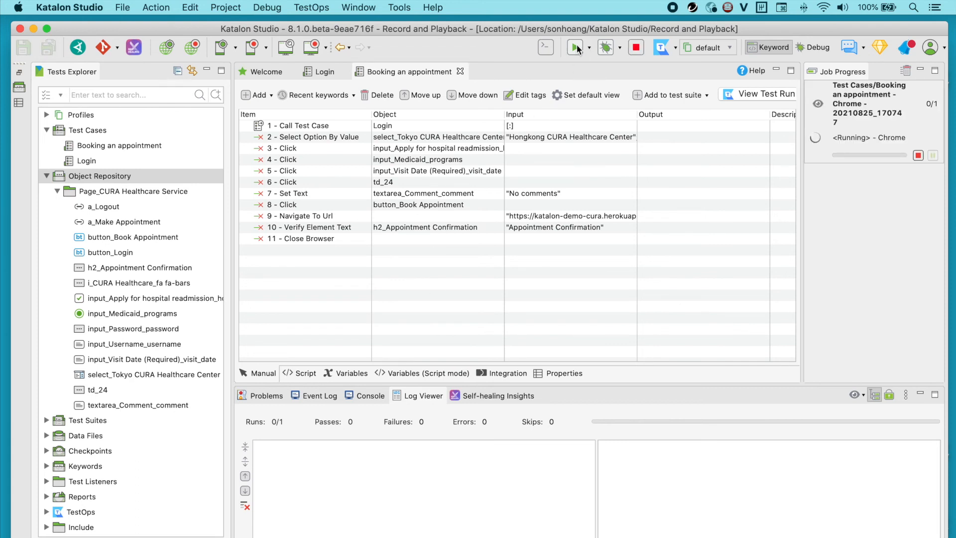
{"action": "left_click", "coordinate": [573, 47]}
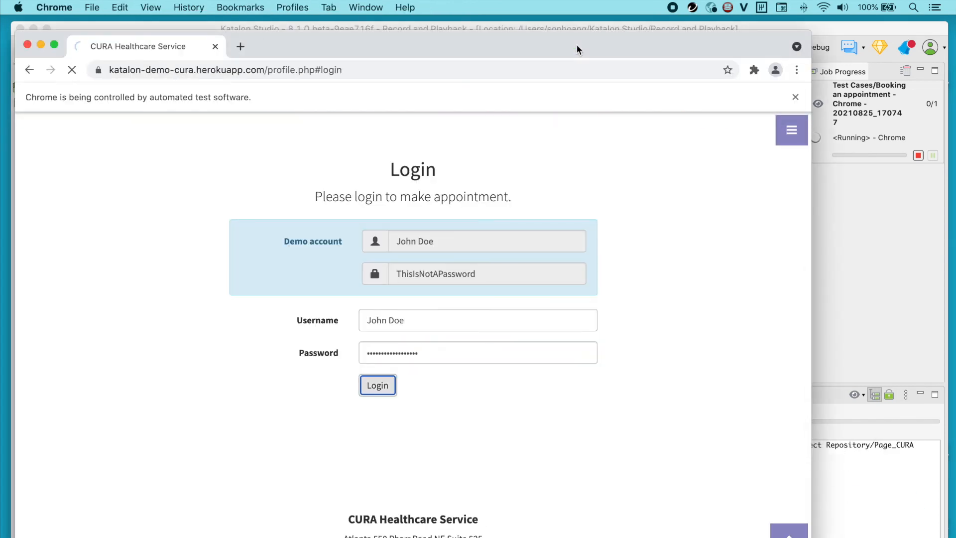
{"action": "left_click", "coordinate": [377, 385]}
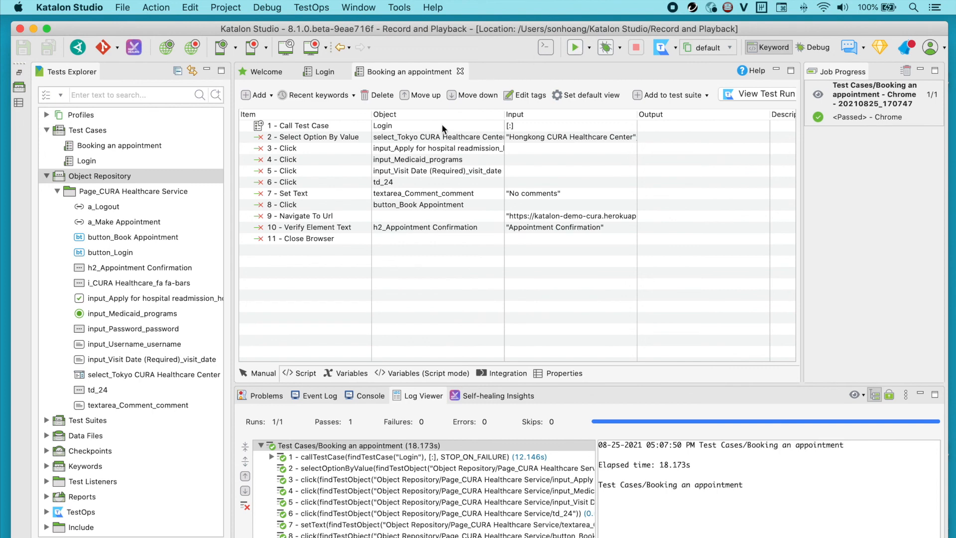
{"action": "scroll", "scroll_direction": "down", "scroll_amount": 3}
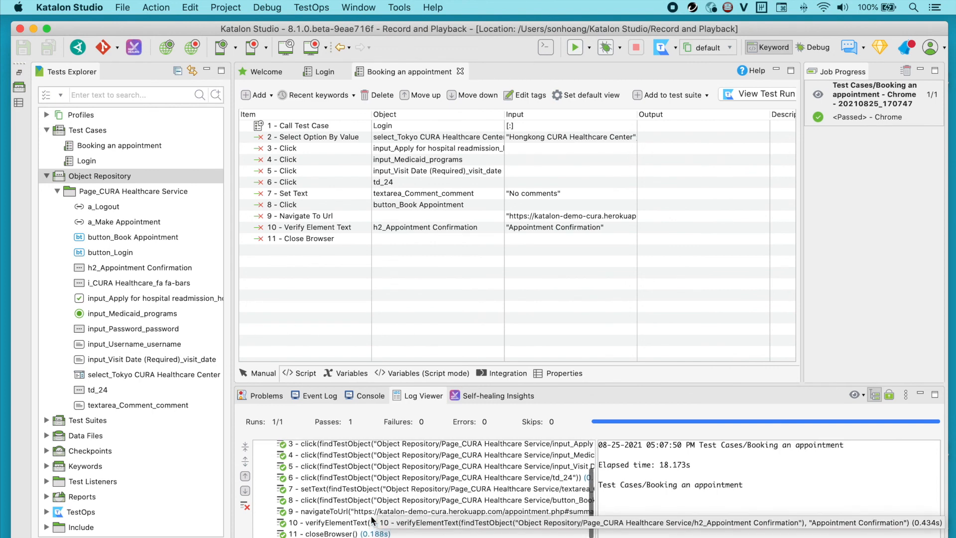